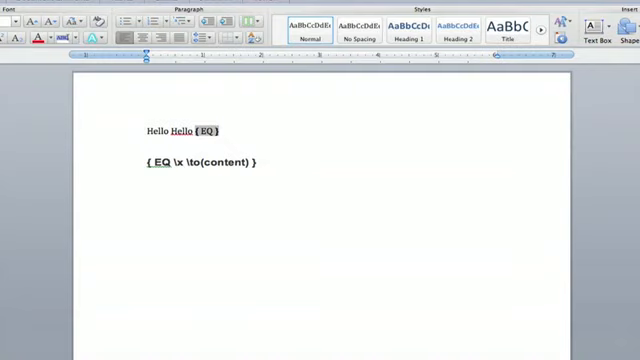
{"action": "type", "text": "\\x"}
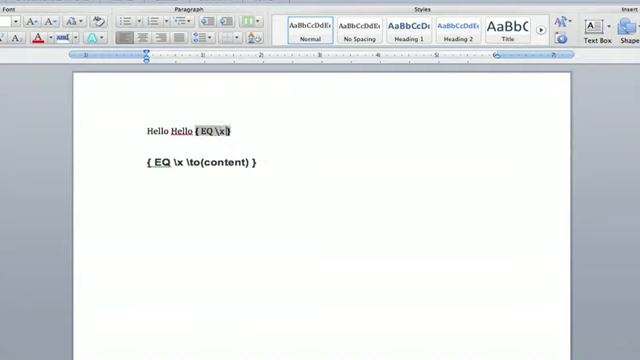
{"action": "type", "text": "\\"}
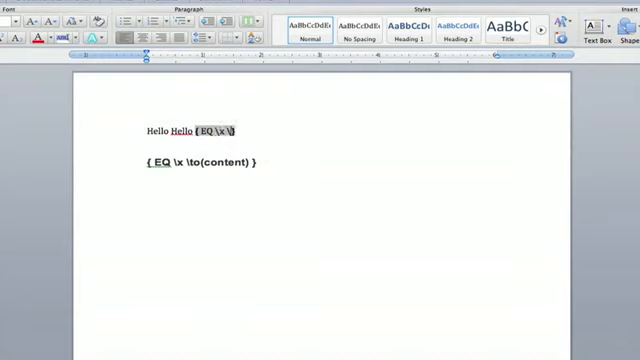
{"action": "type", "text": "to("}
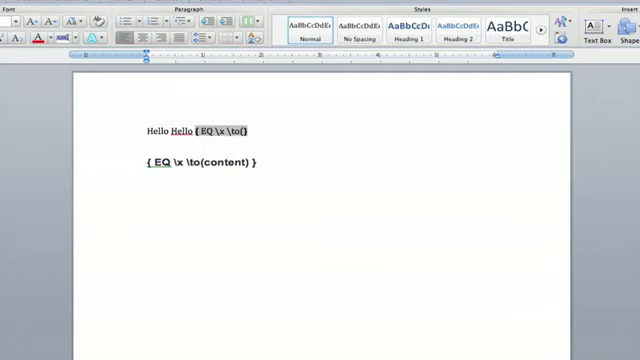
{"action": "type", "text": "Hello"}
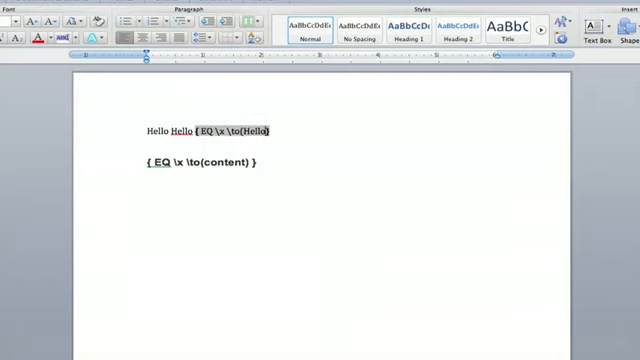